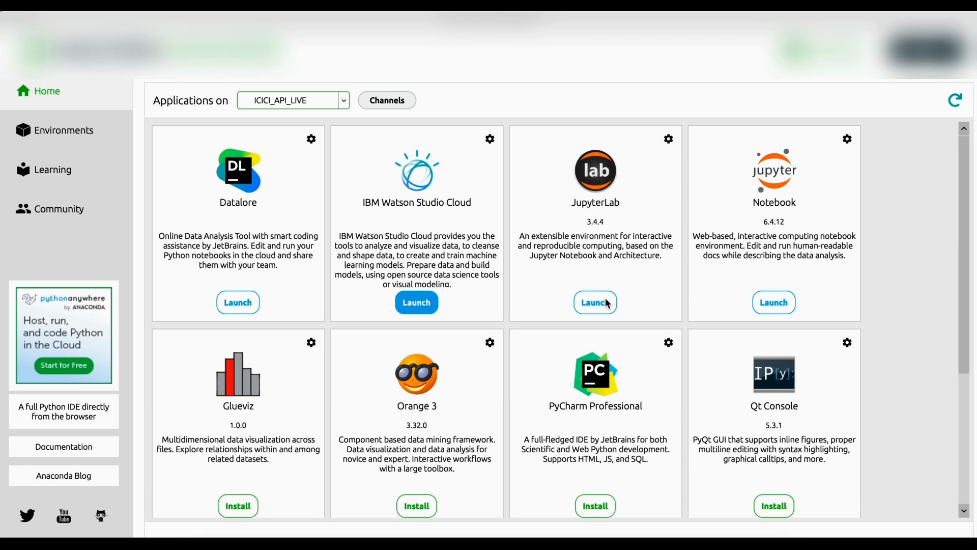
Launch JupyterLab and open the breeze-connect PyPI link from the Option Chain notebook.
click(595, 303)
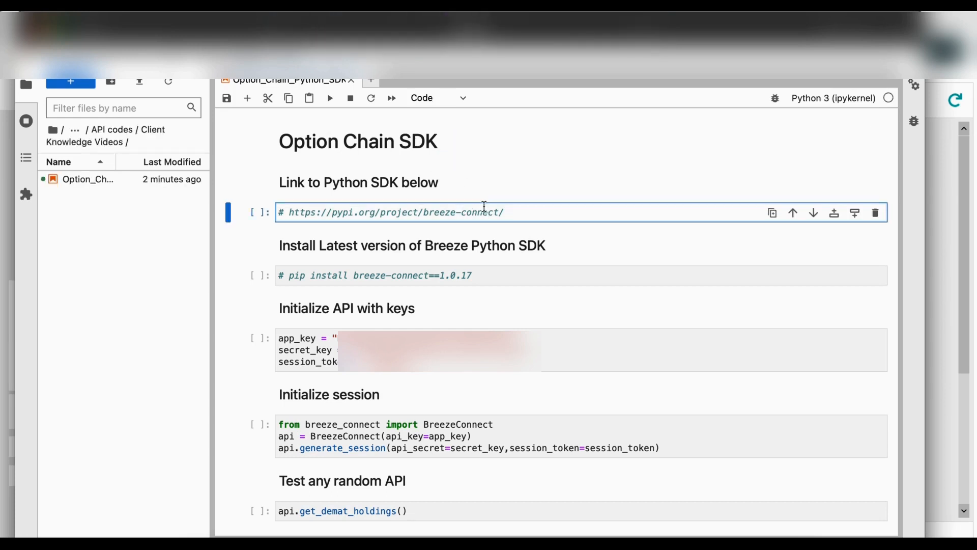
double_click(393, 211)
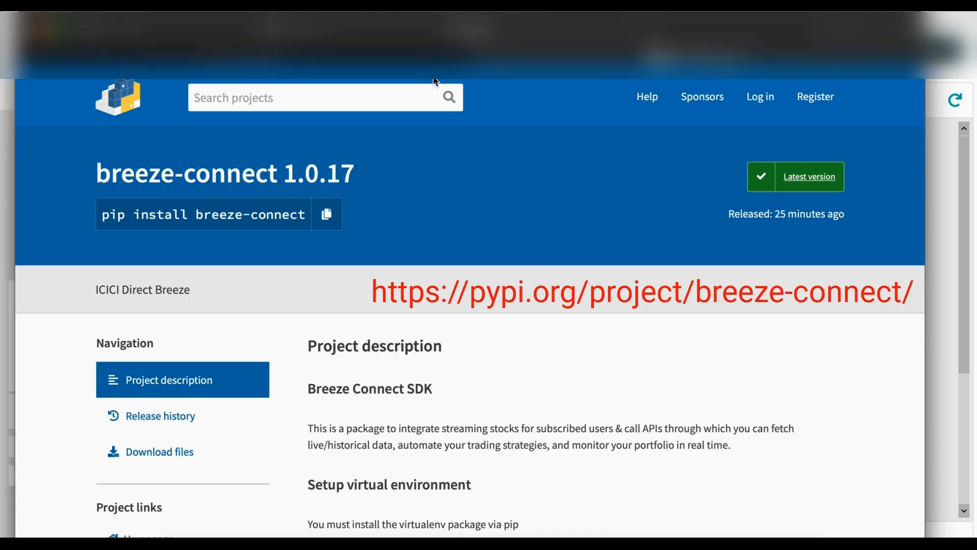
Highlight the 'breeze-connect 1.0.17' title and scroll through the project description.
triple_click(225, 174)
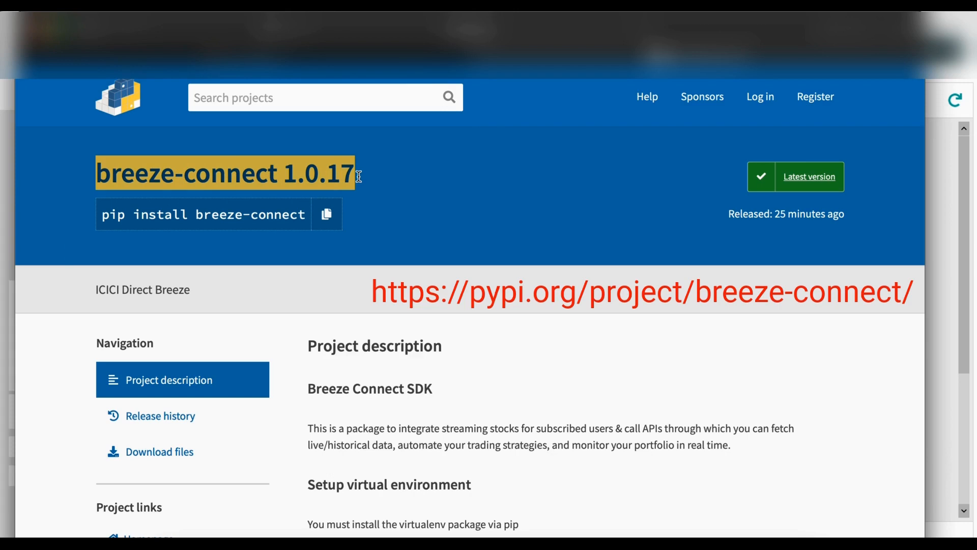
scroll(down, 3)
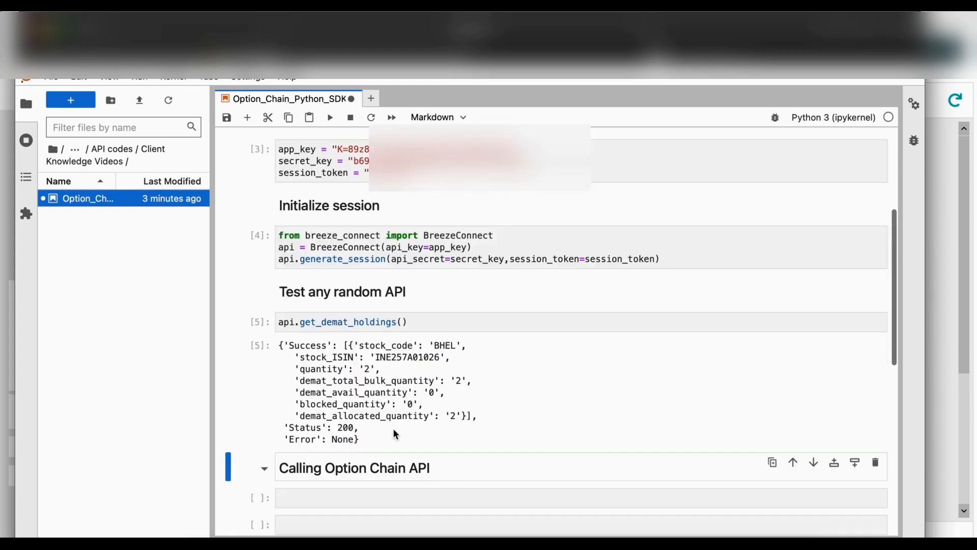
scroll(down, 3)
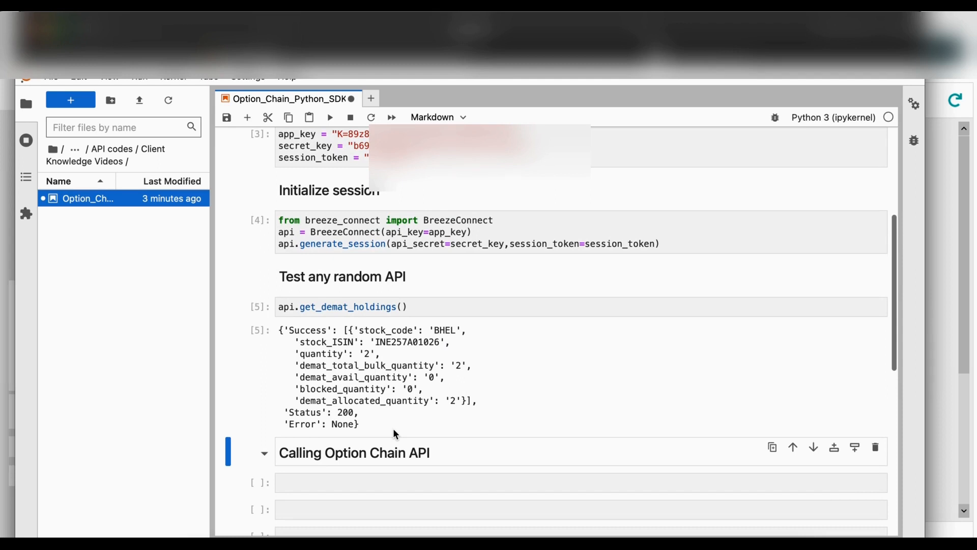
scroll(down, 3)
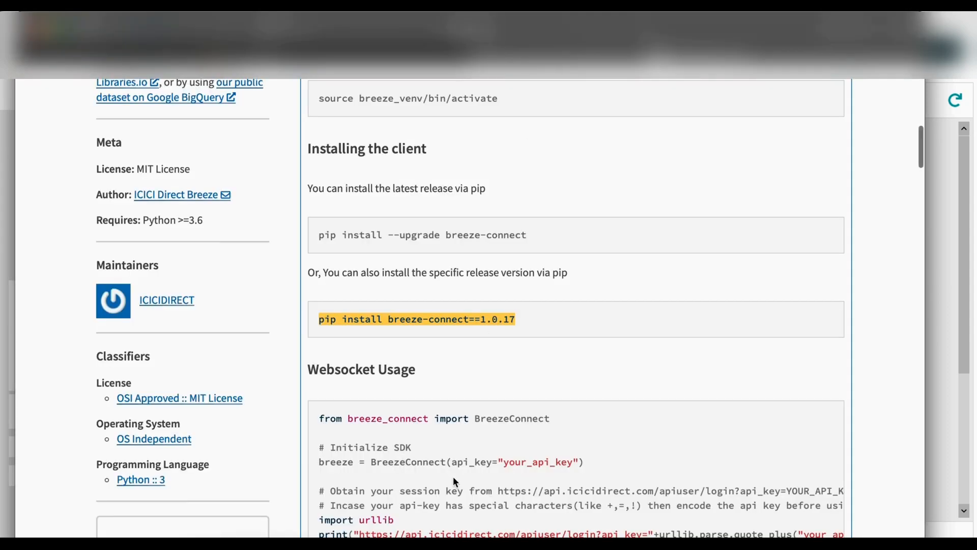
Scroll the description and select the options get_option_chain_quotes example code.
scroll(down, 3)
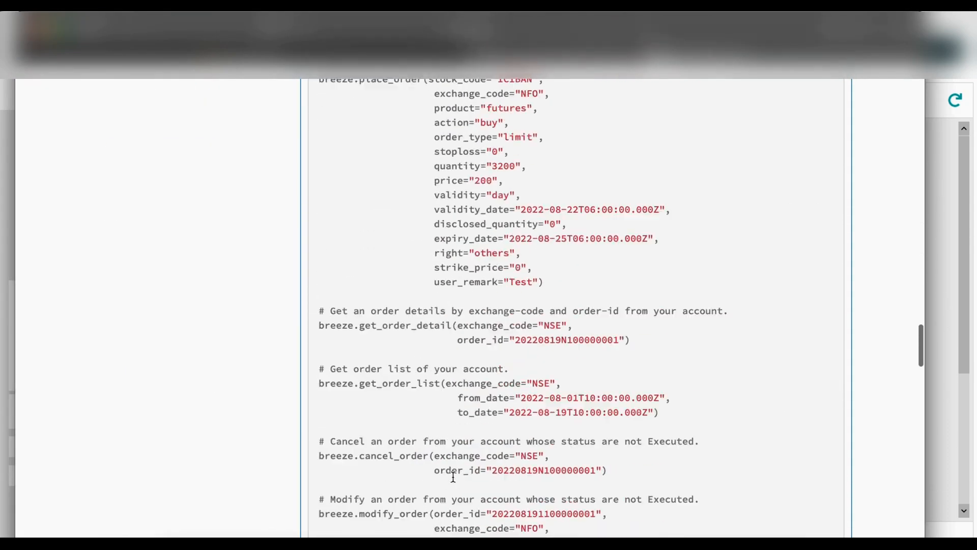
scroll(down, 3)
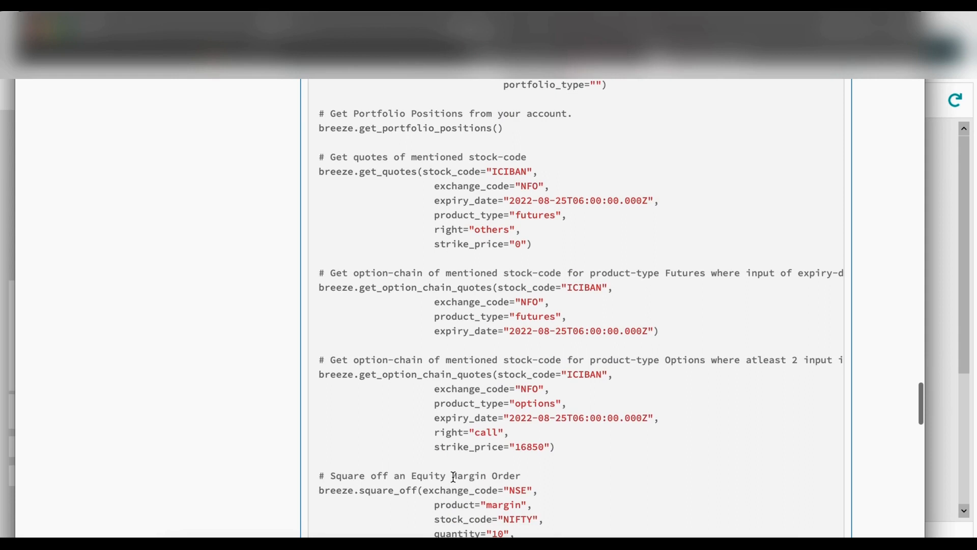
scroll(down, 3)
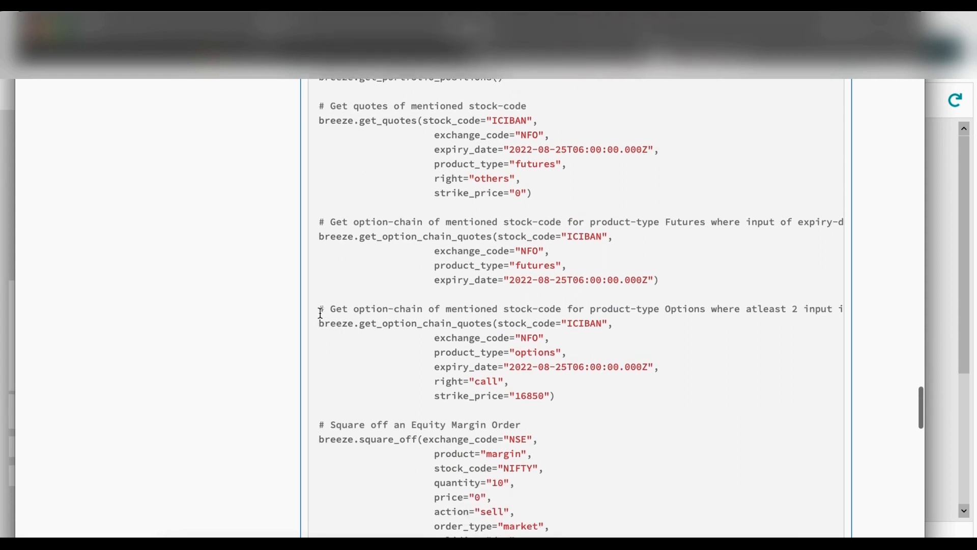
drag(319, 309, 555, 395)
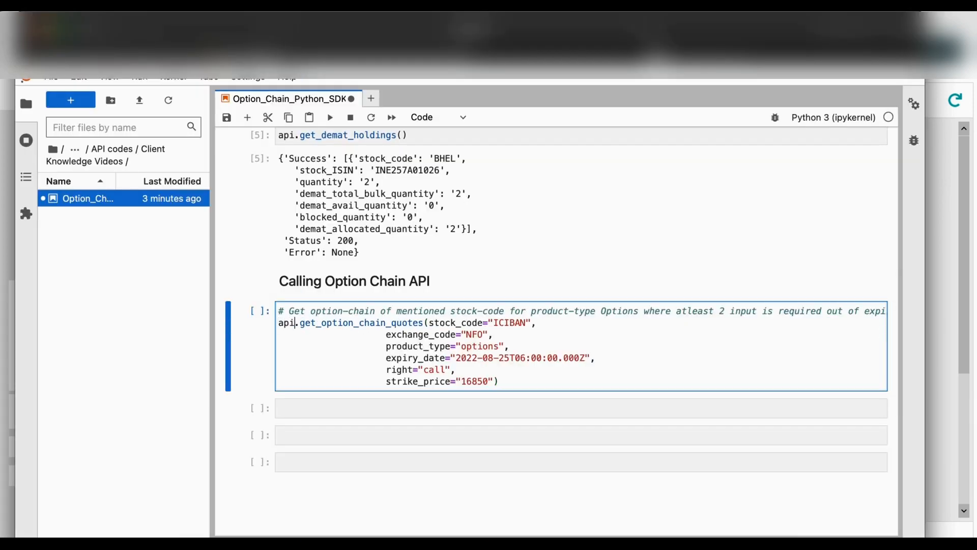
Edit the example to stock_code NIFTY, expiry 2022-09-29, strike 16000, and run it.
text(NIFTY)
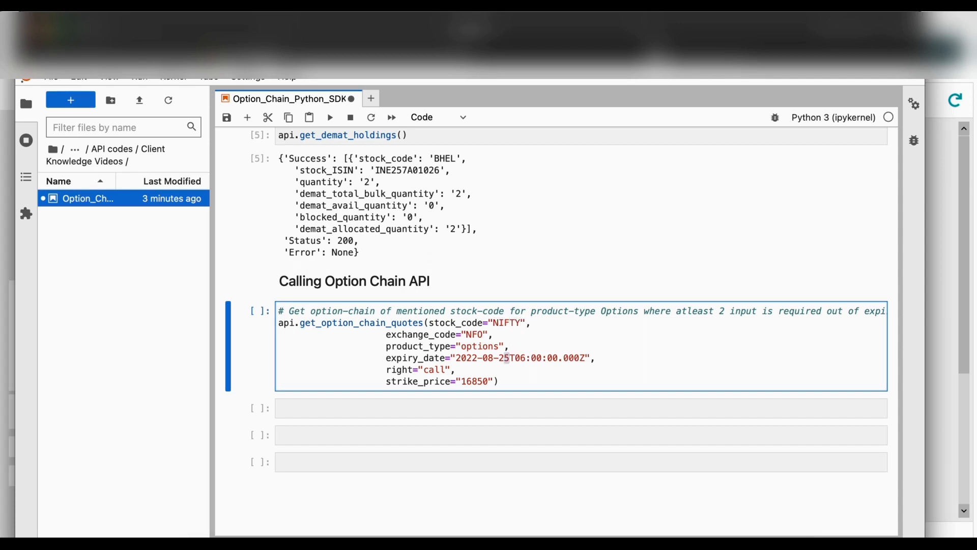
text(09-29)
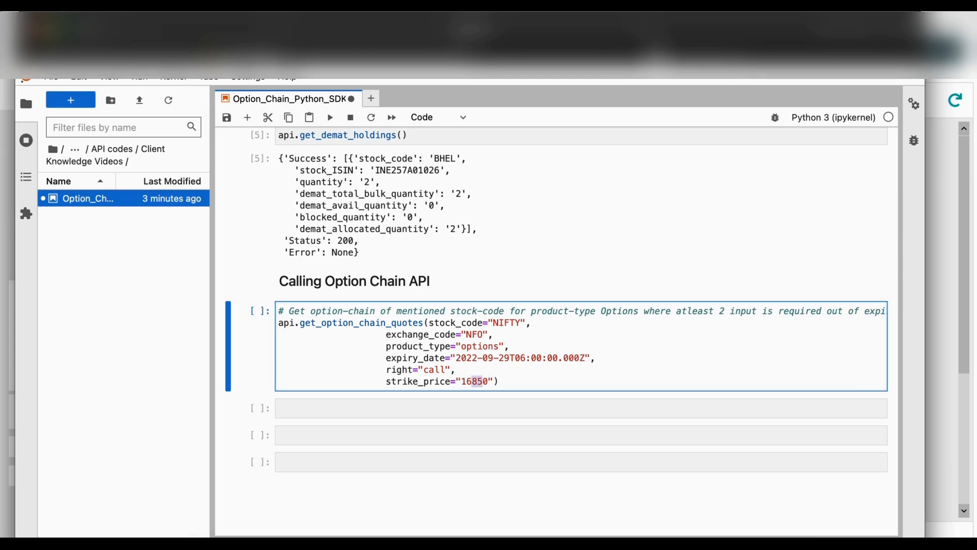
click(330, 117)
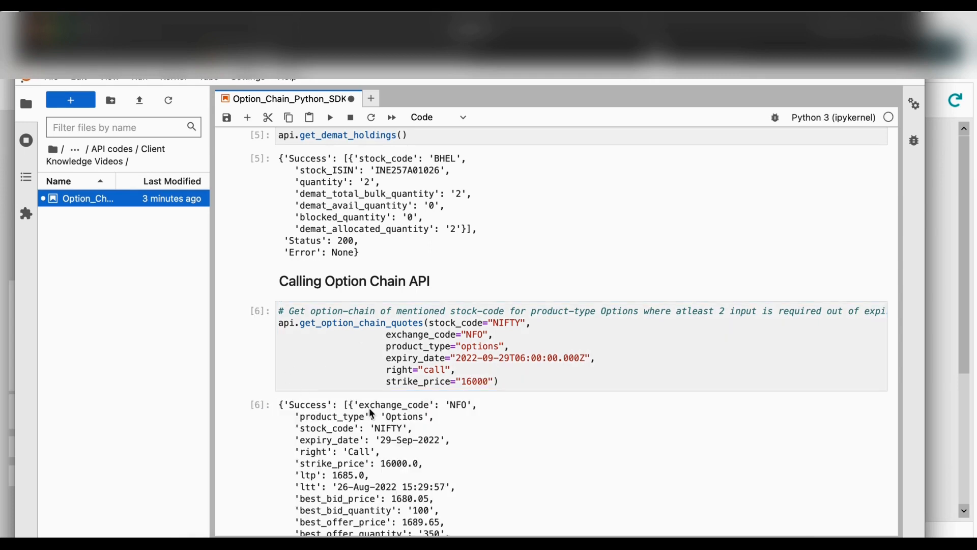
scroll(down, 3)
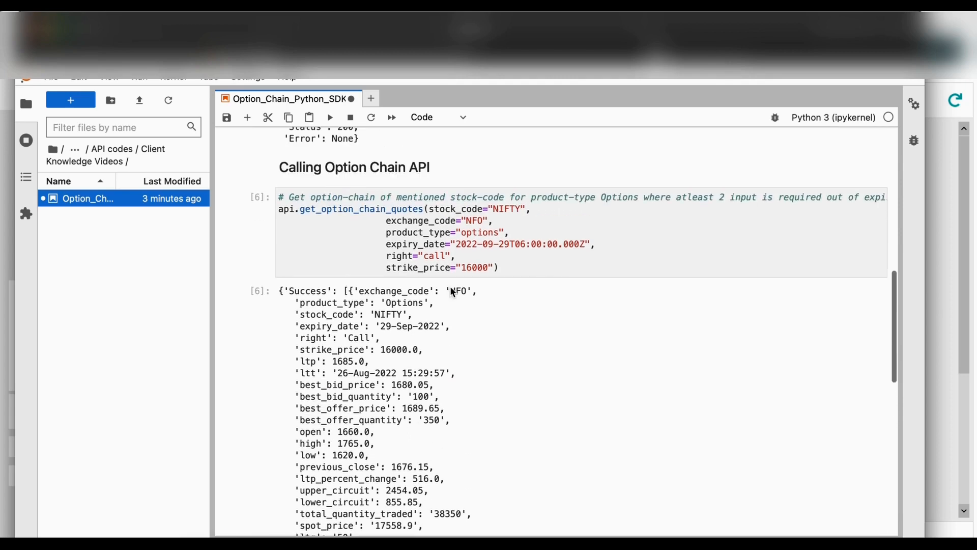
Clear 'call' from the right argument, rerun, and scroll the Call and Put quotes.
double_click(436, 256)
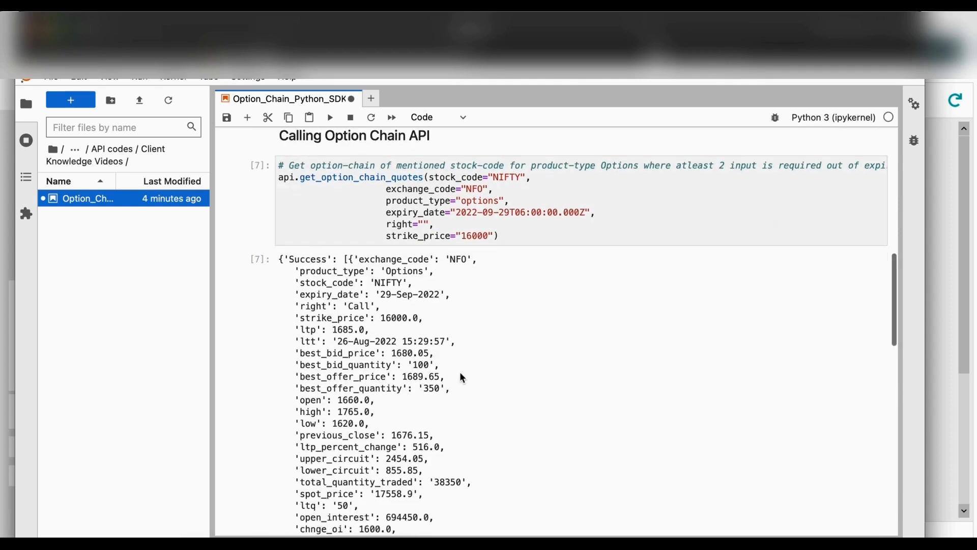
scroll(down, 3)
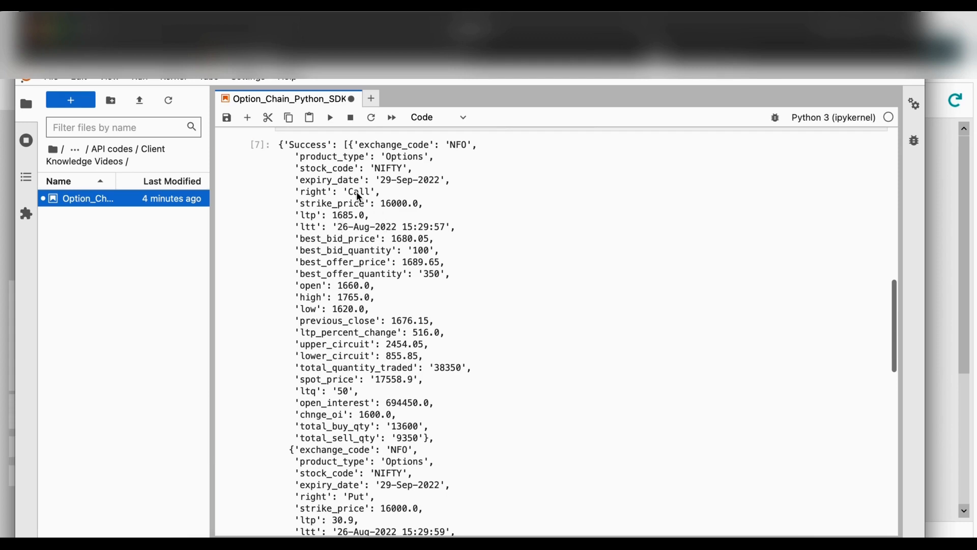
scroll(down, 3)
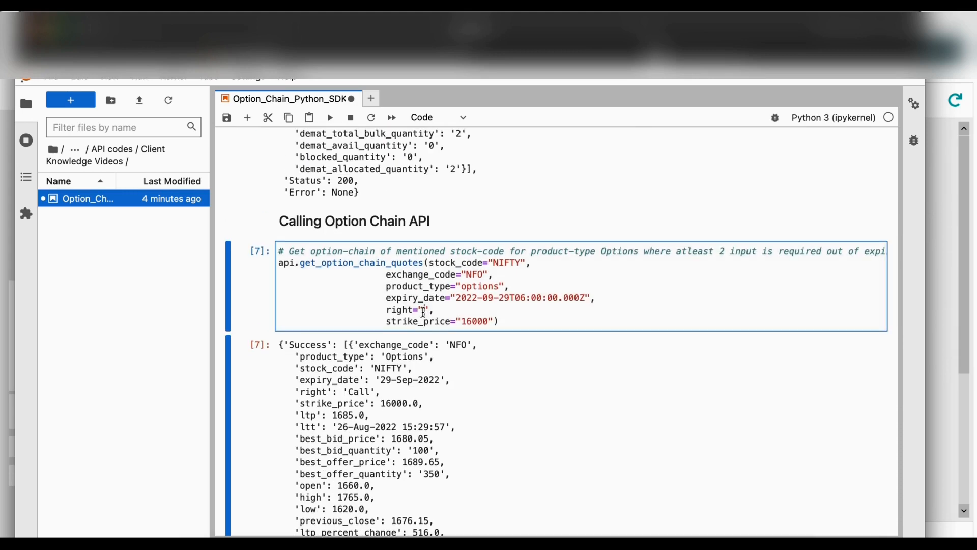
Restore right to 'call', blank the strike price, rerun, and scroll the multi-strike quotes.
text(call)
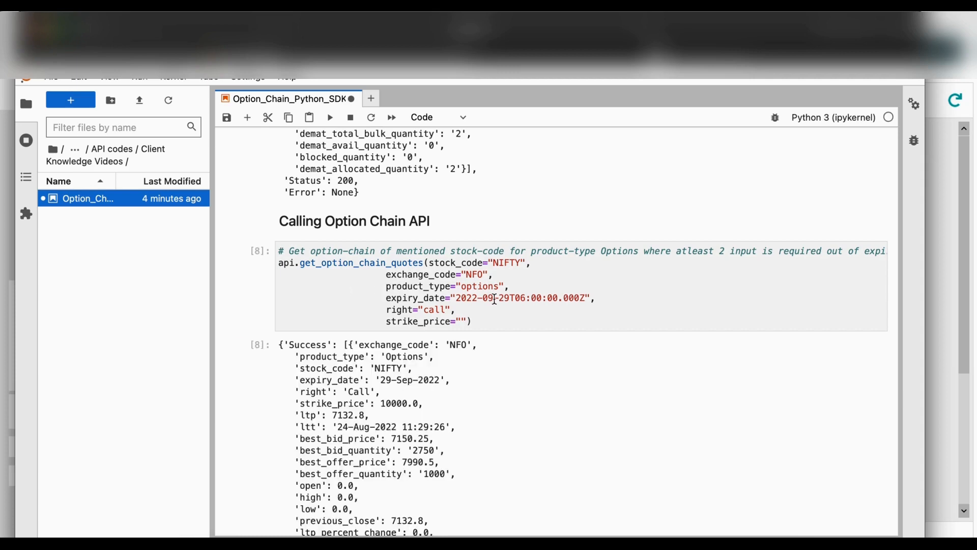
scroll(down, 3)
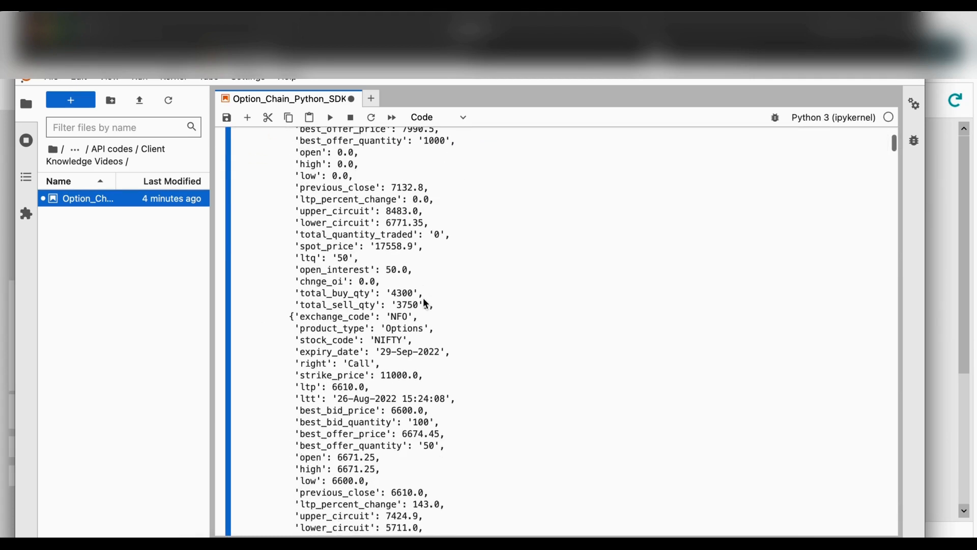
scroll(down, 3)
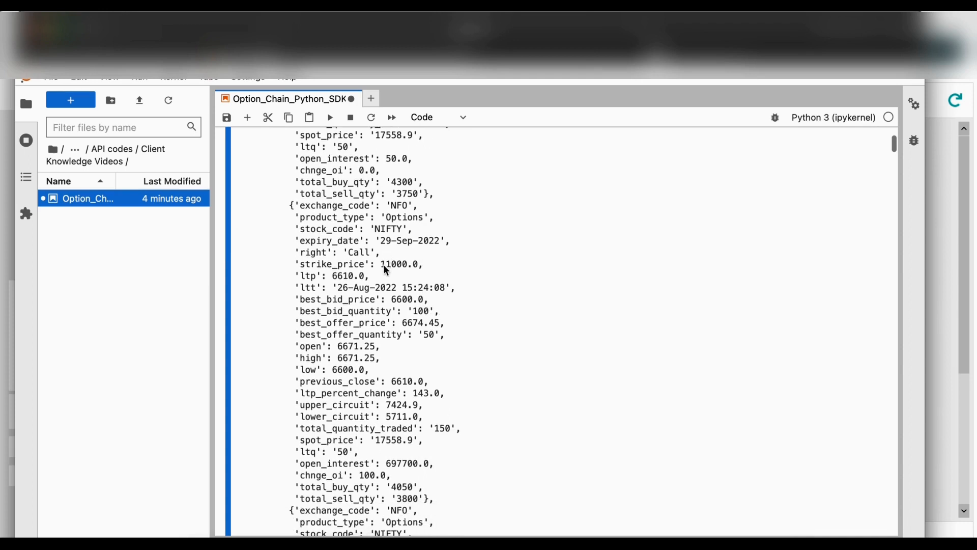
scroll(down, 3)
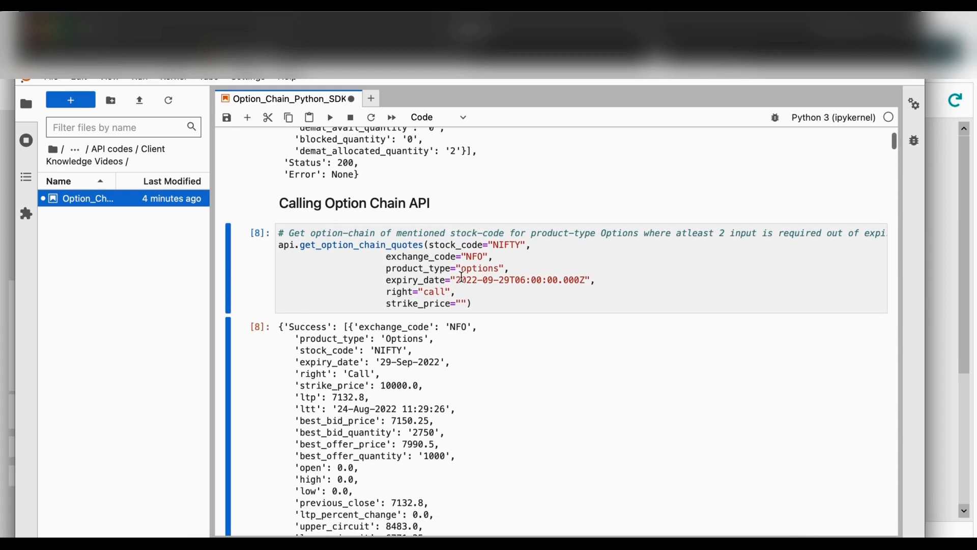
Blank the expiry date with strike 16000, rerun, and highlight the 15-Sep-2022 expiry result.
double_click(524, 280)
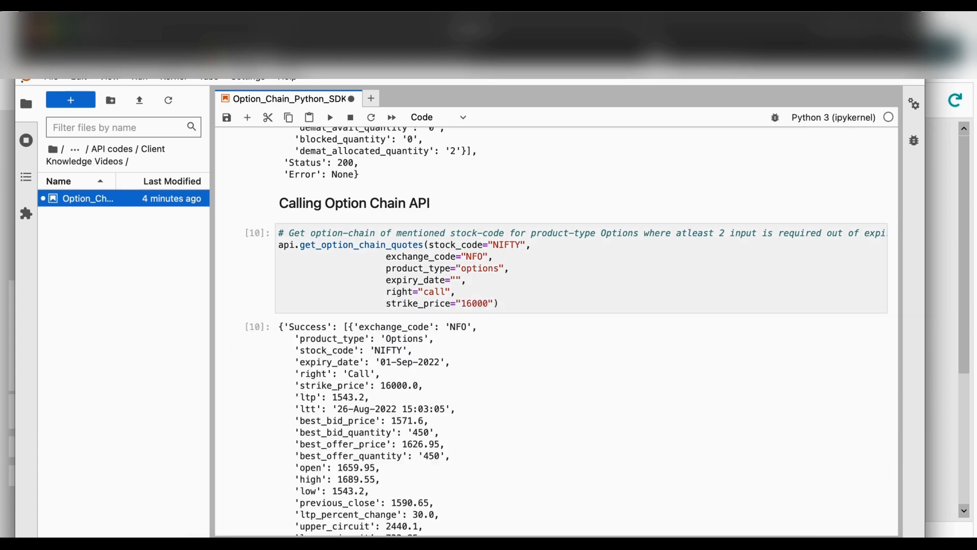
scroll(down, 3)
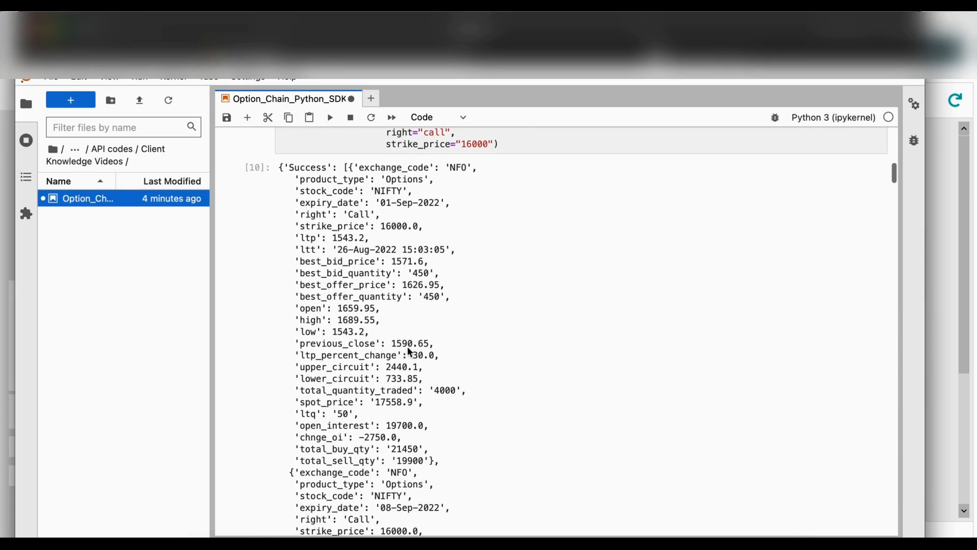
scroll(down, 3)
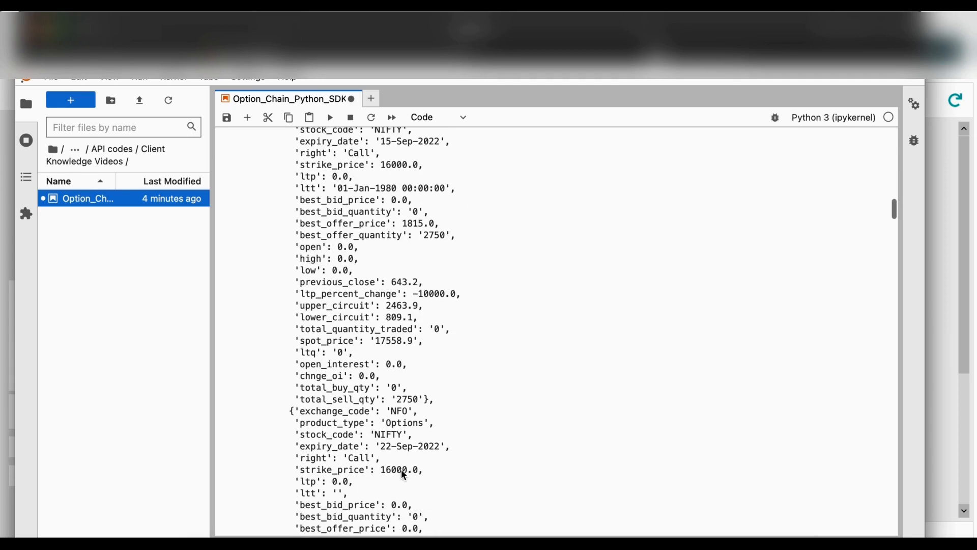
scroll(down, 3)
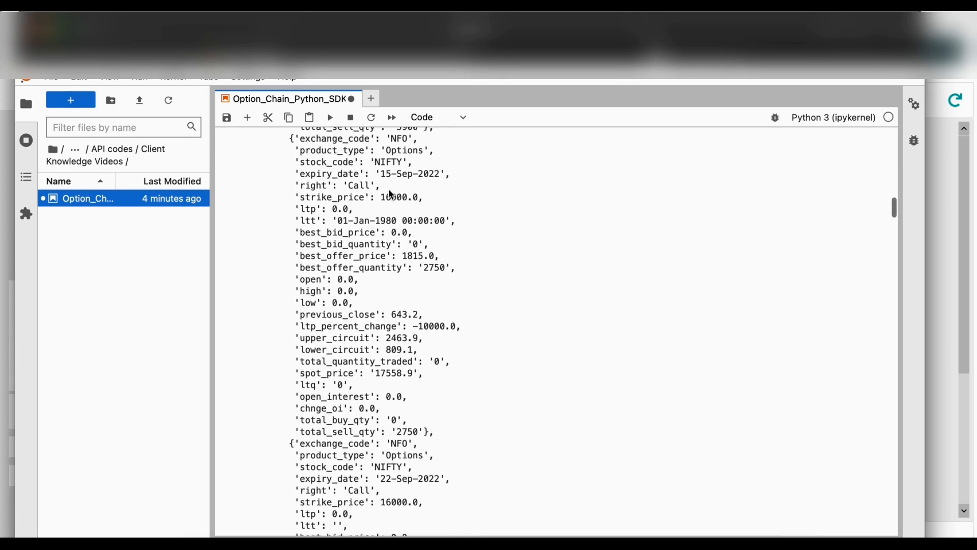
double_click(411, 178)
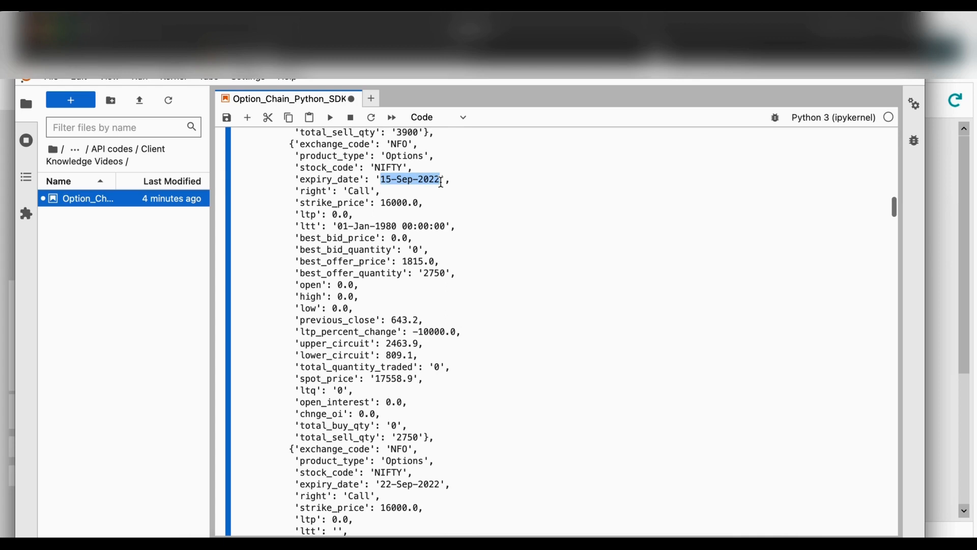